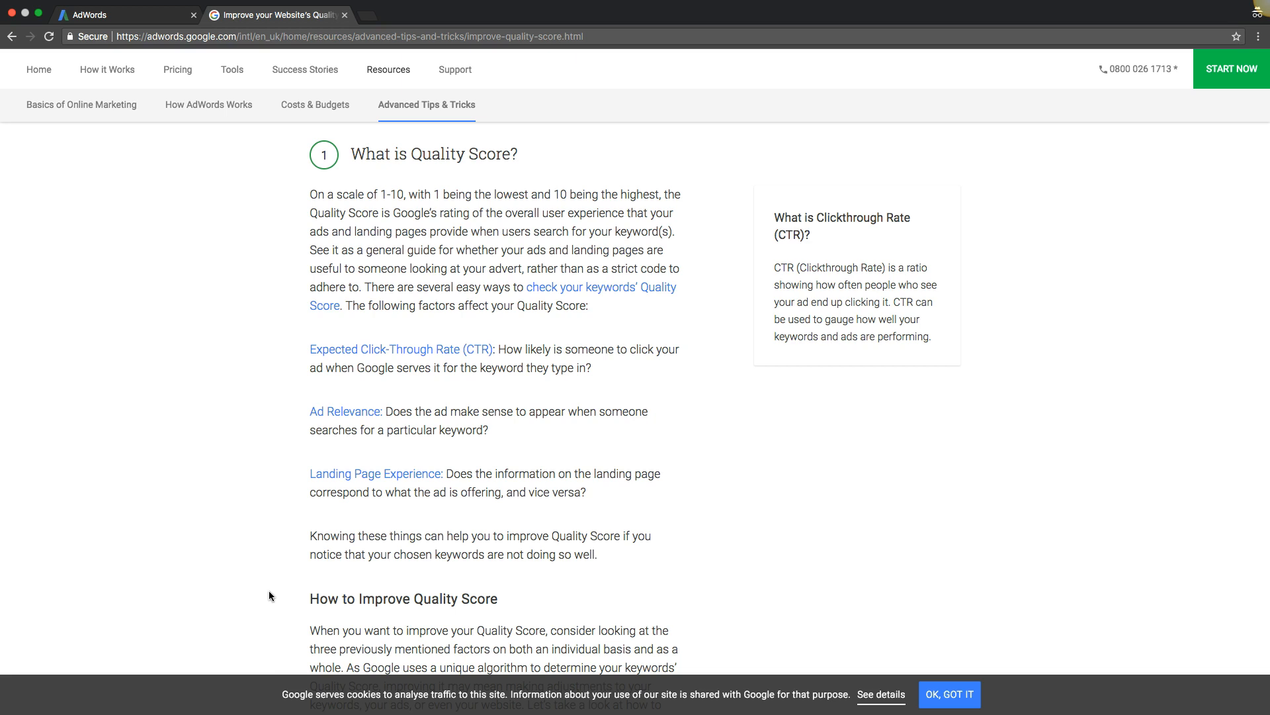
scroll(down, 3)
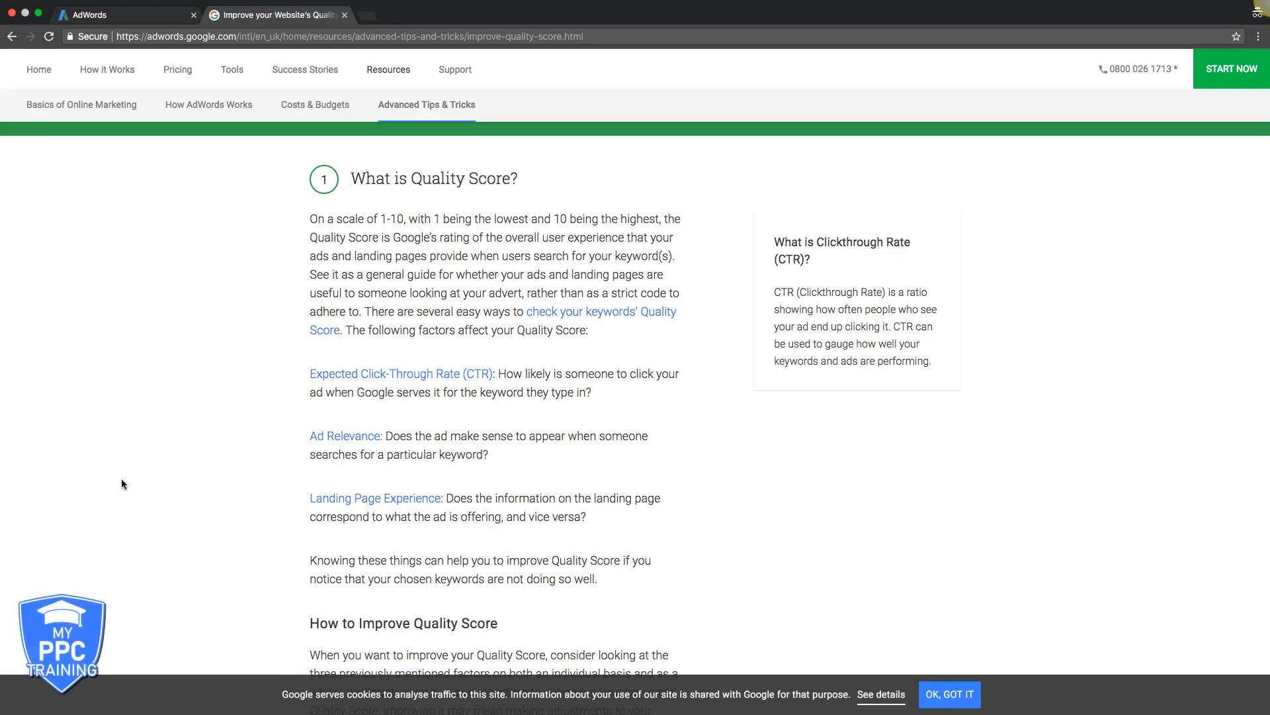
mouse_move(99, 488)
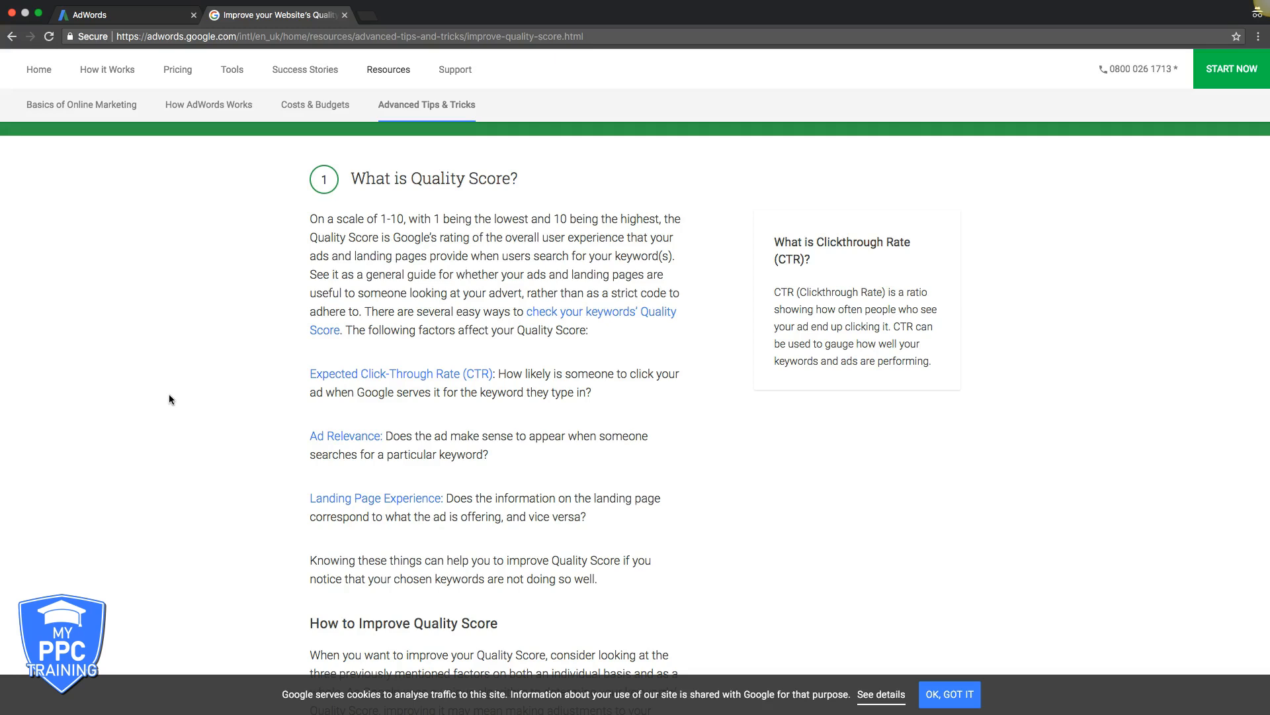
mouse_move(164, 397)
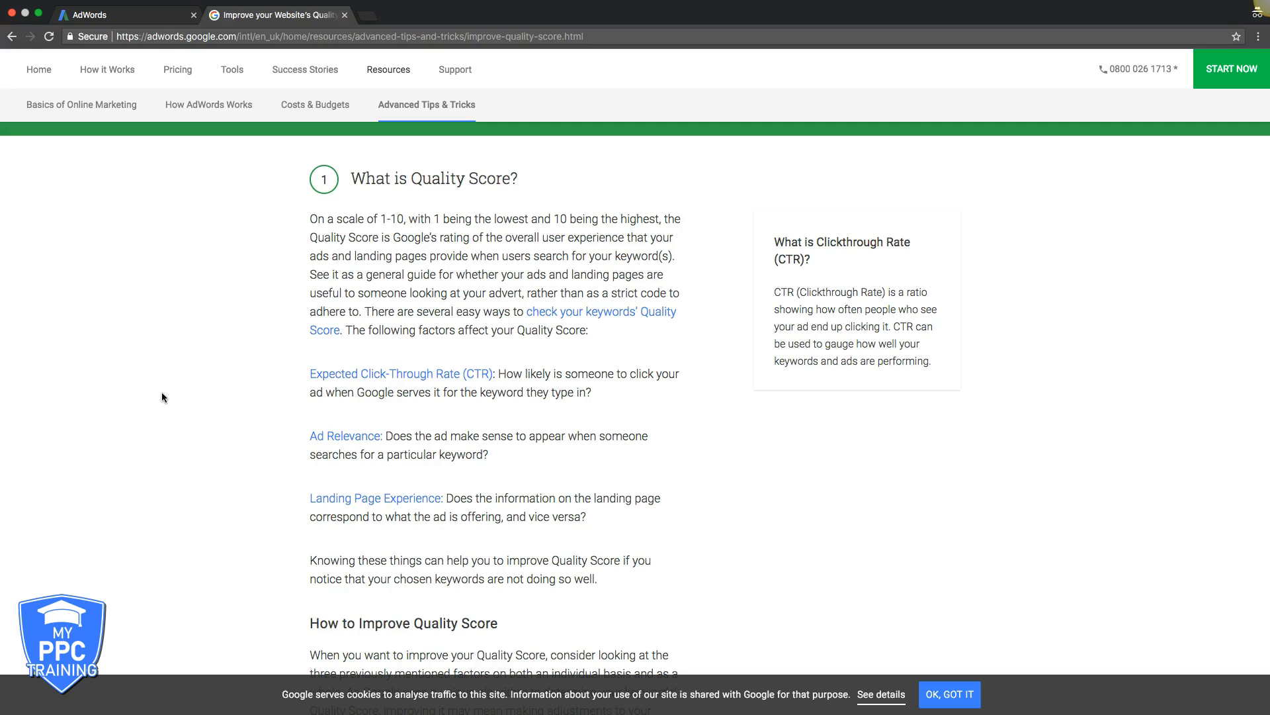
mouse_move(150, 395)
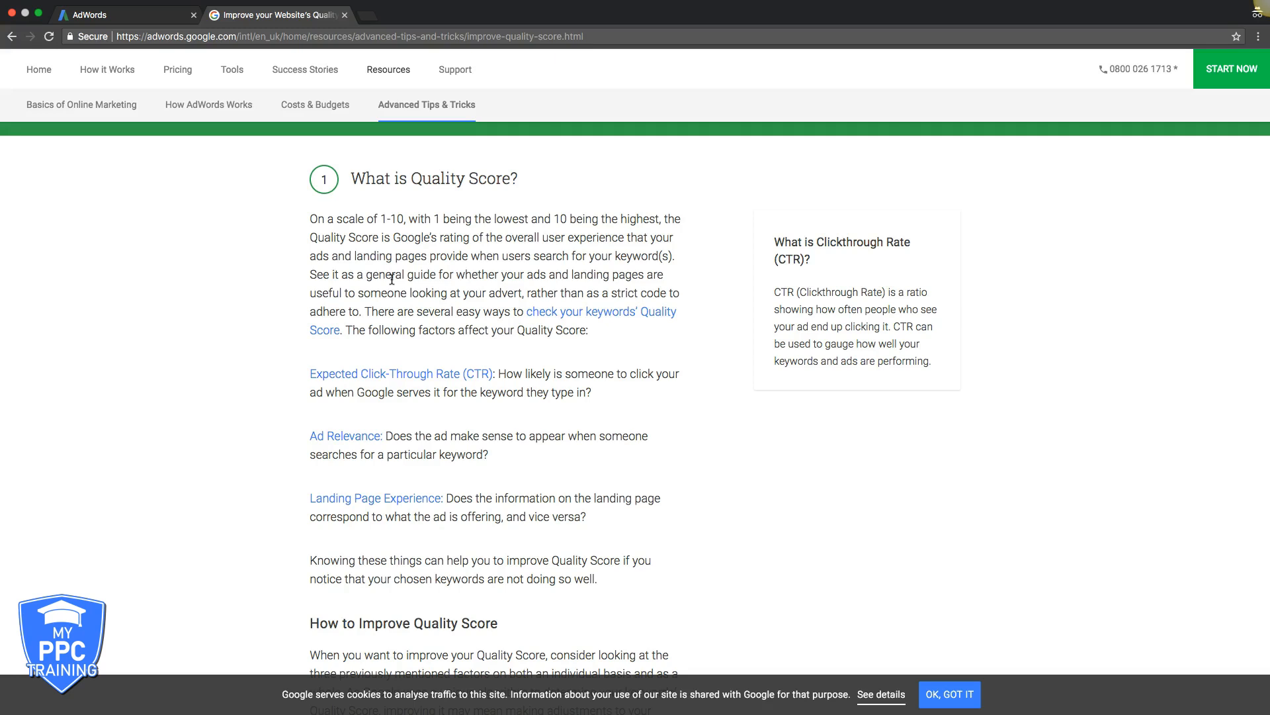
mouse_move(460, 273)
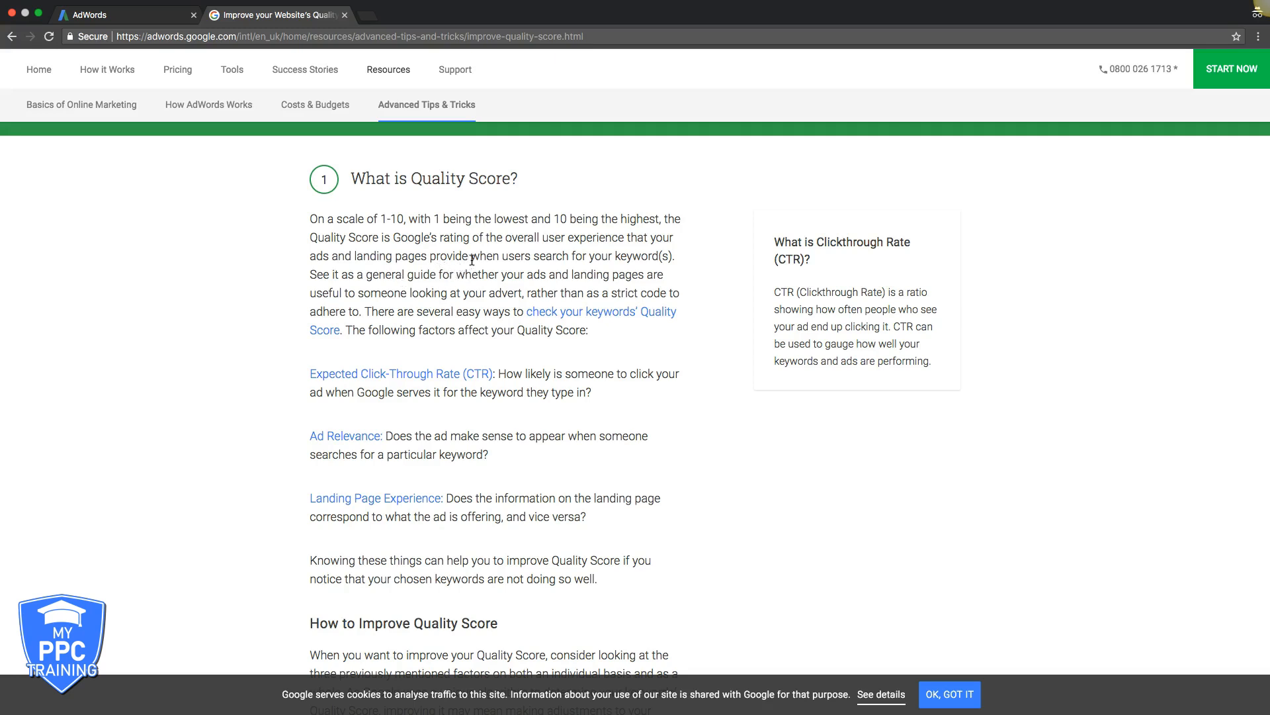
mouse_move(409, 233)
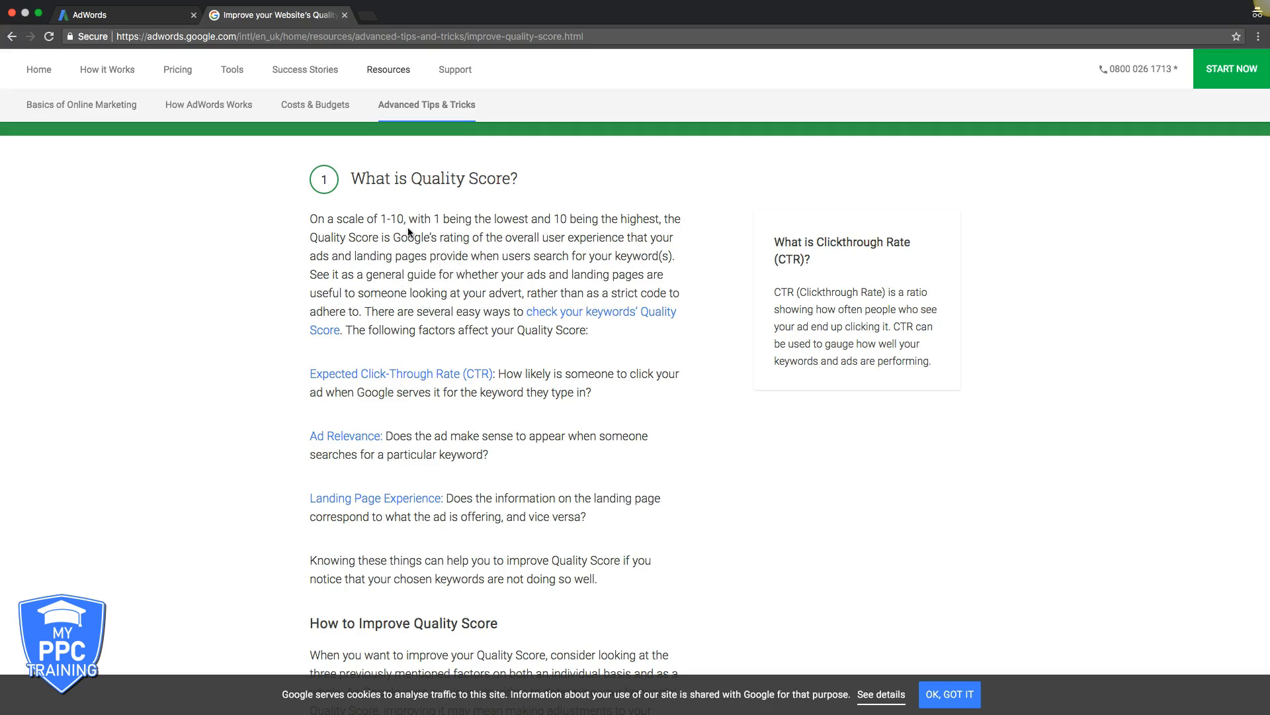
mouse_move(442, 248)
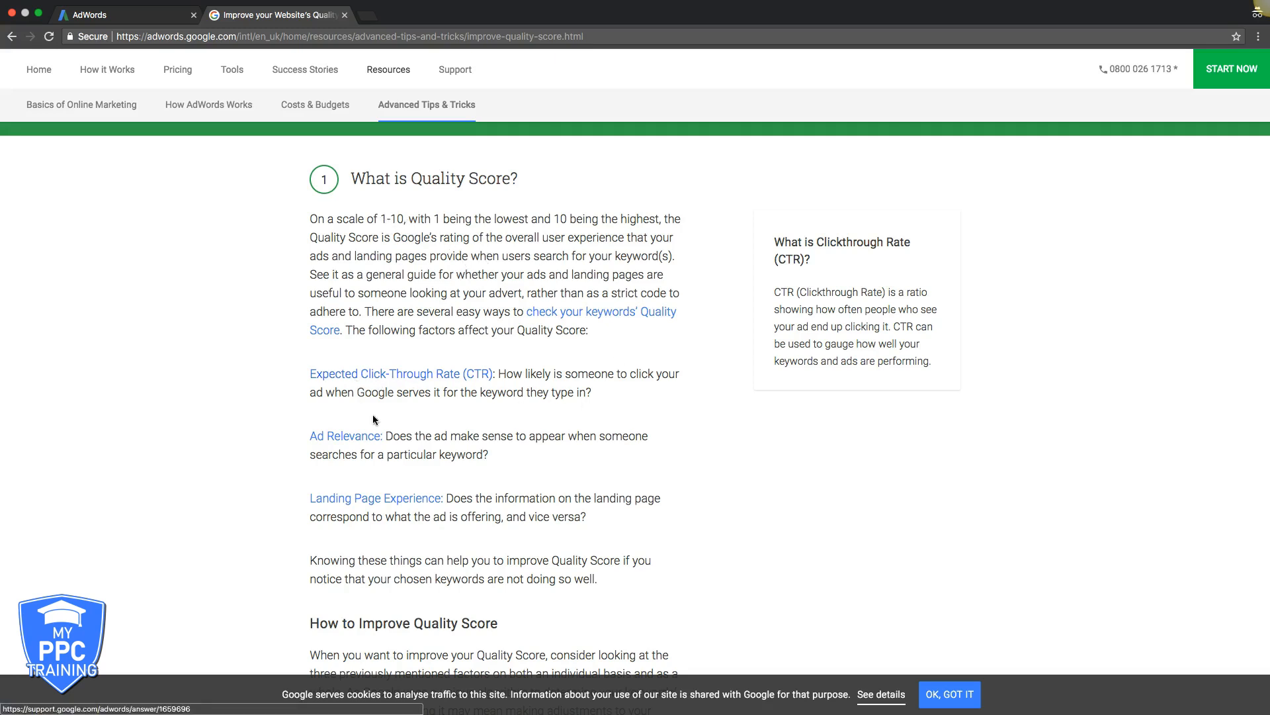
mouse_move(366, 494)
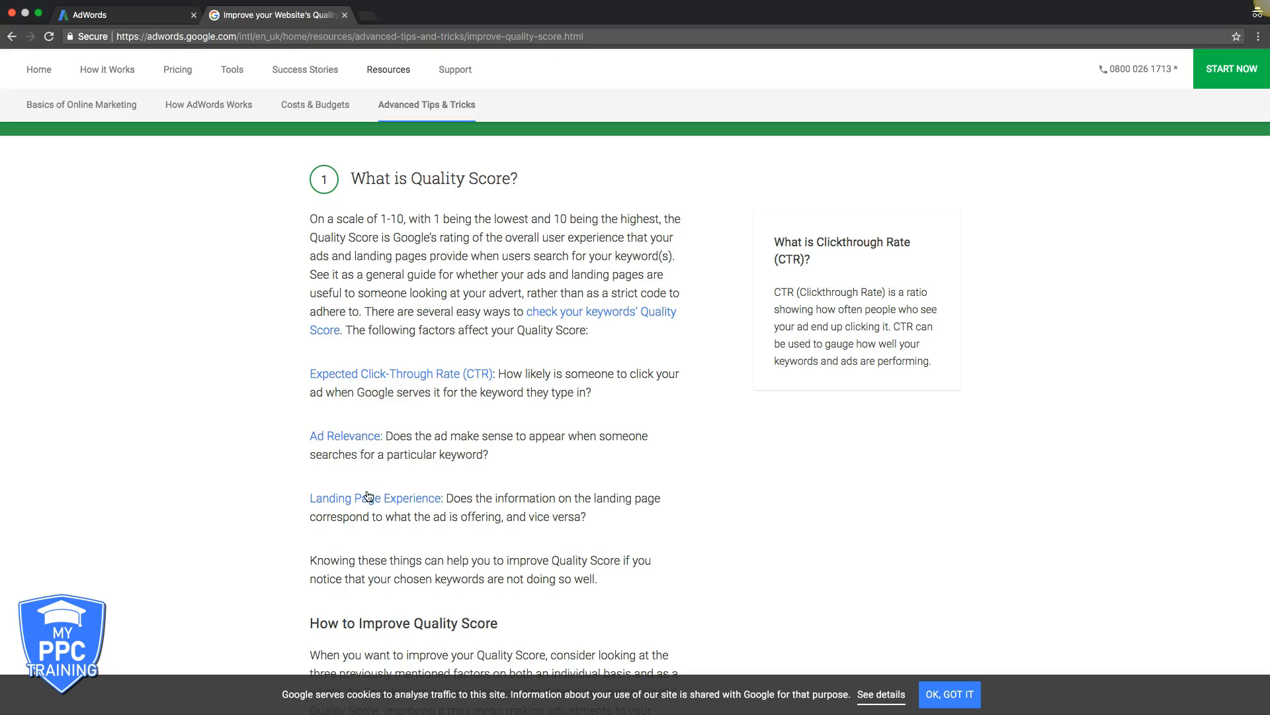
mouse_move(282, 455)
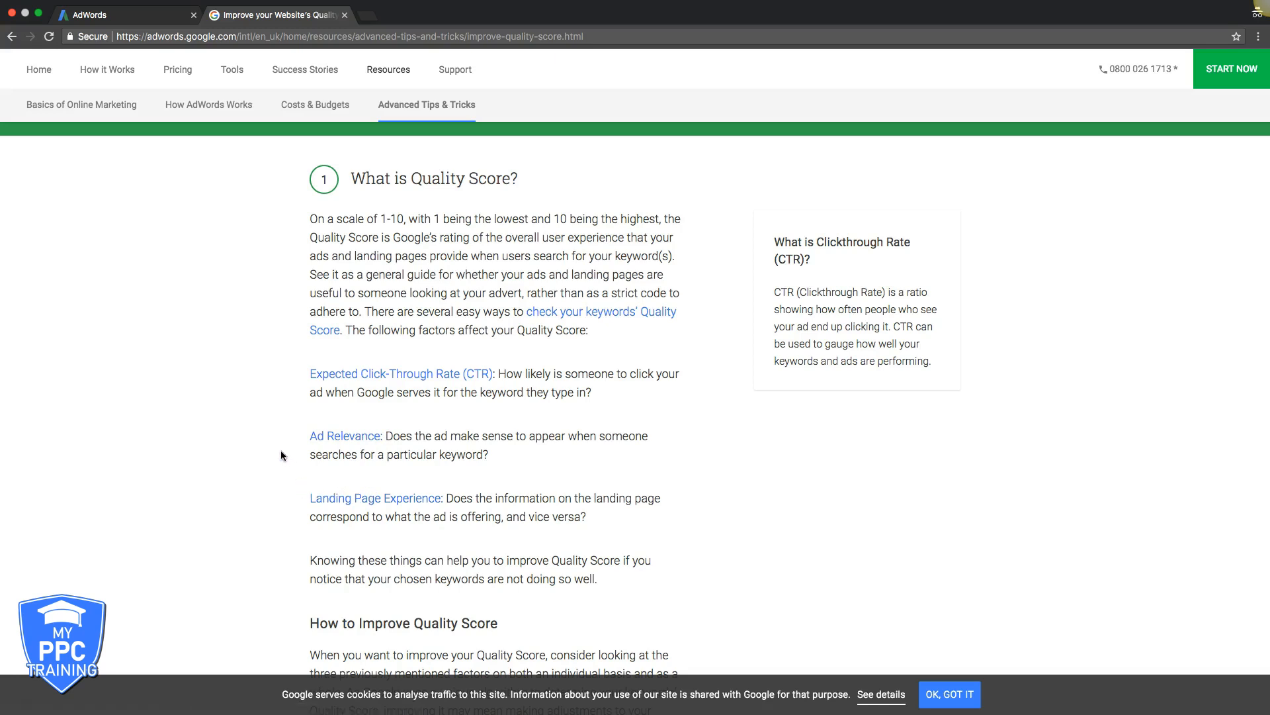
mouse_move(329, 408)
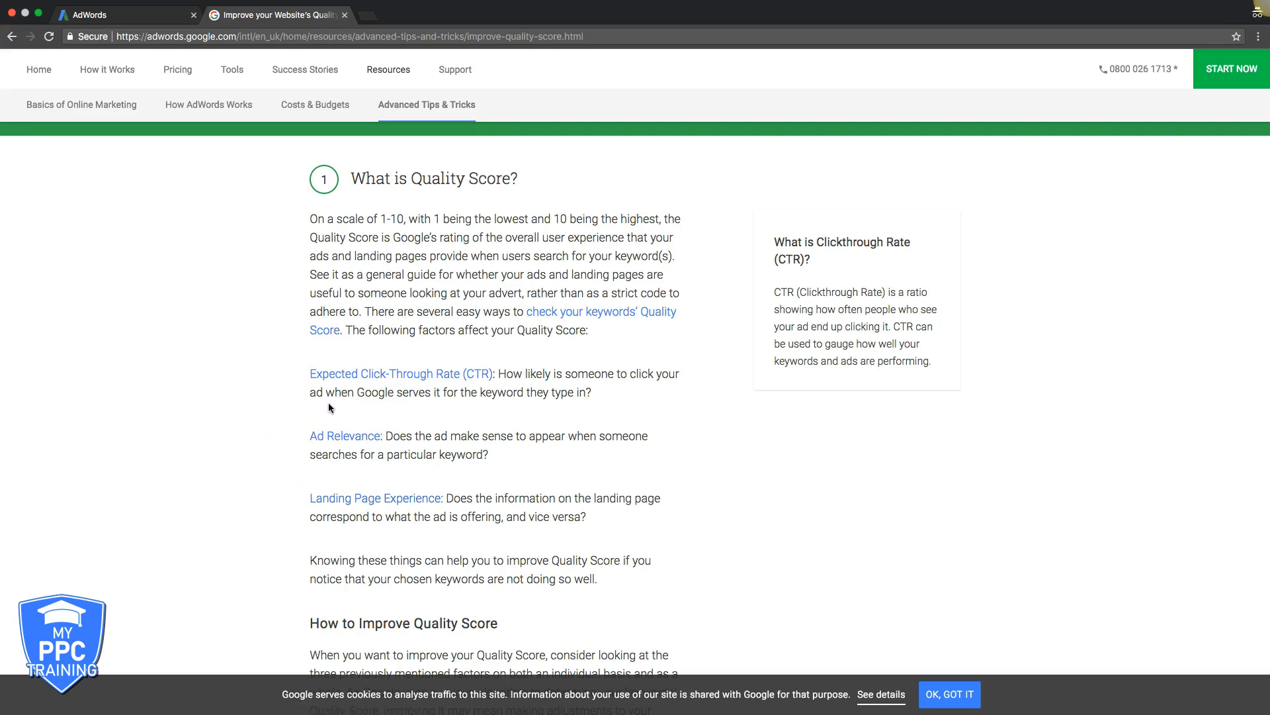
mouse_move(327, 489)
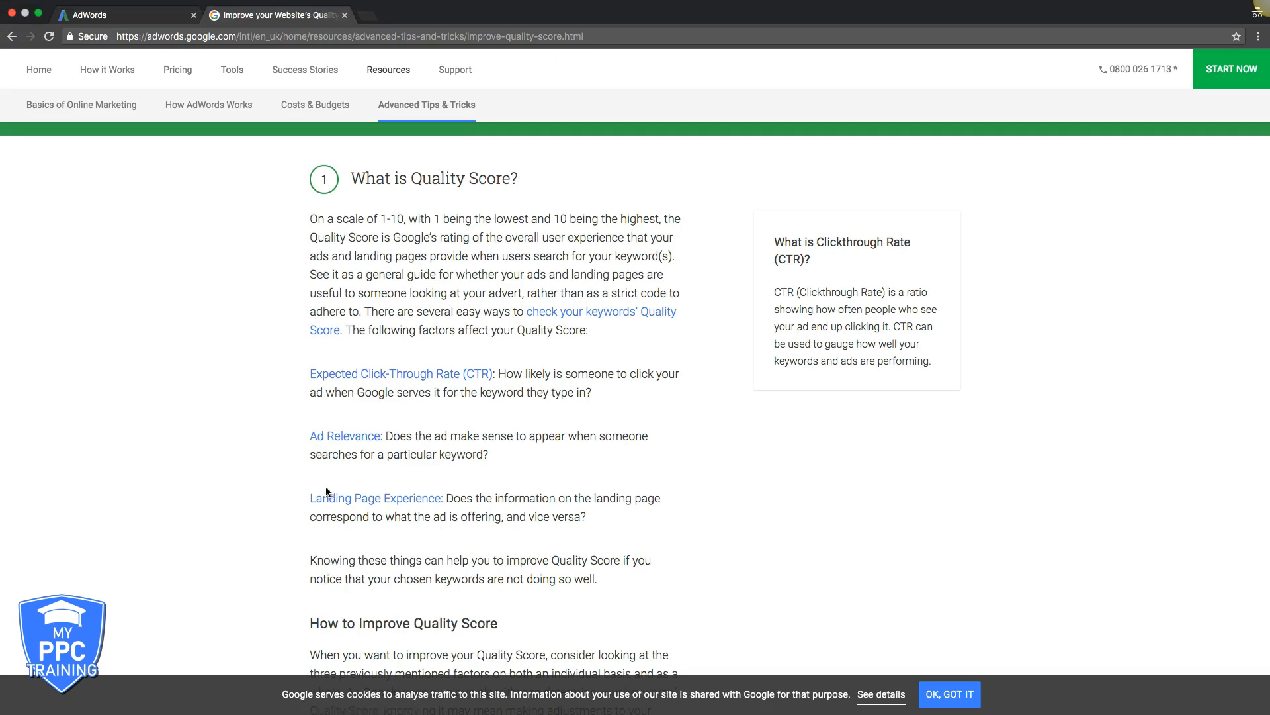
mouse_move(208, 425)
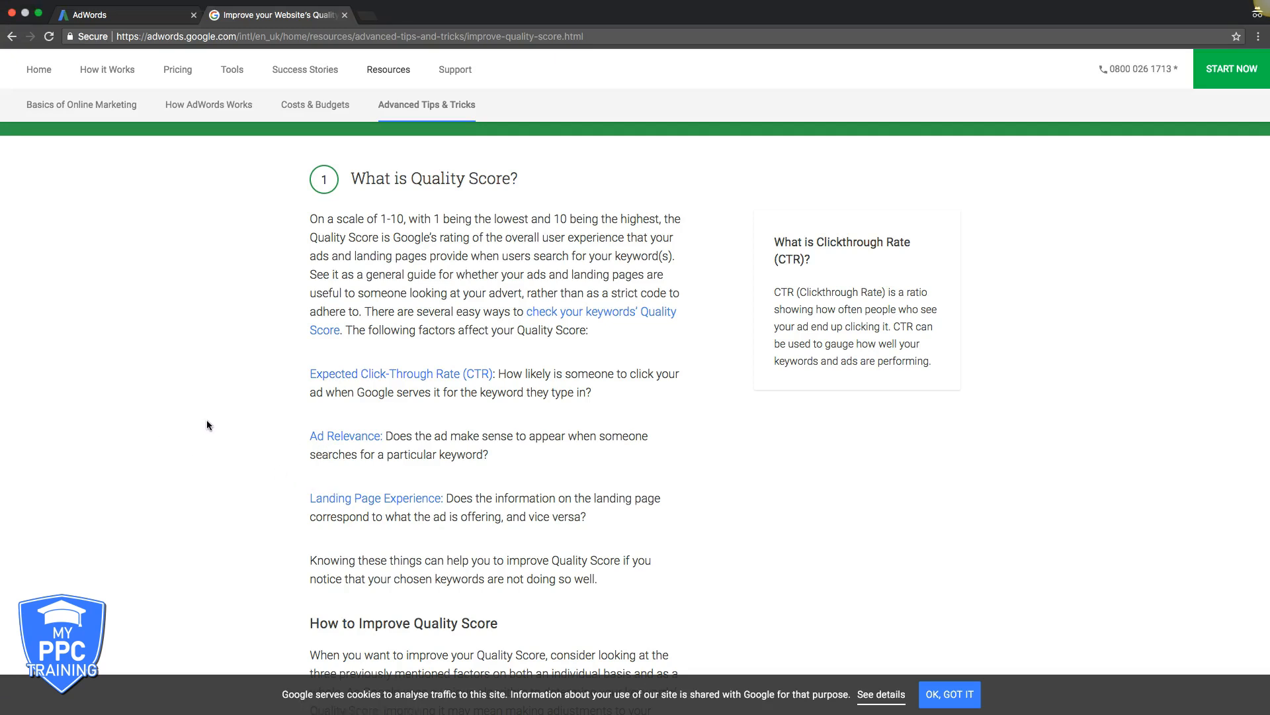
mouse_move(203, 422)
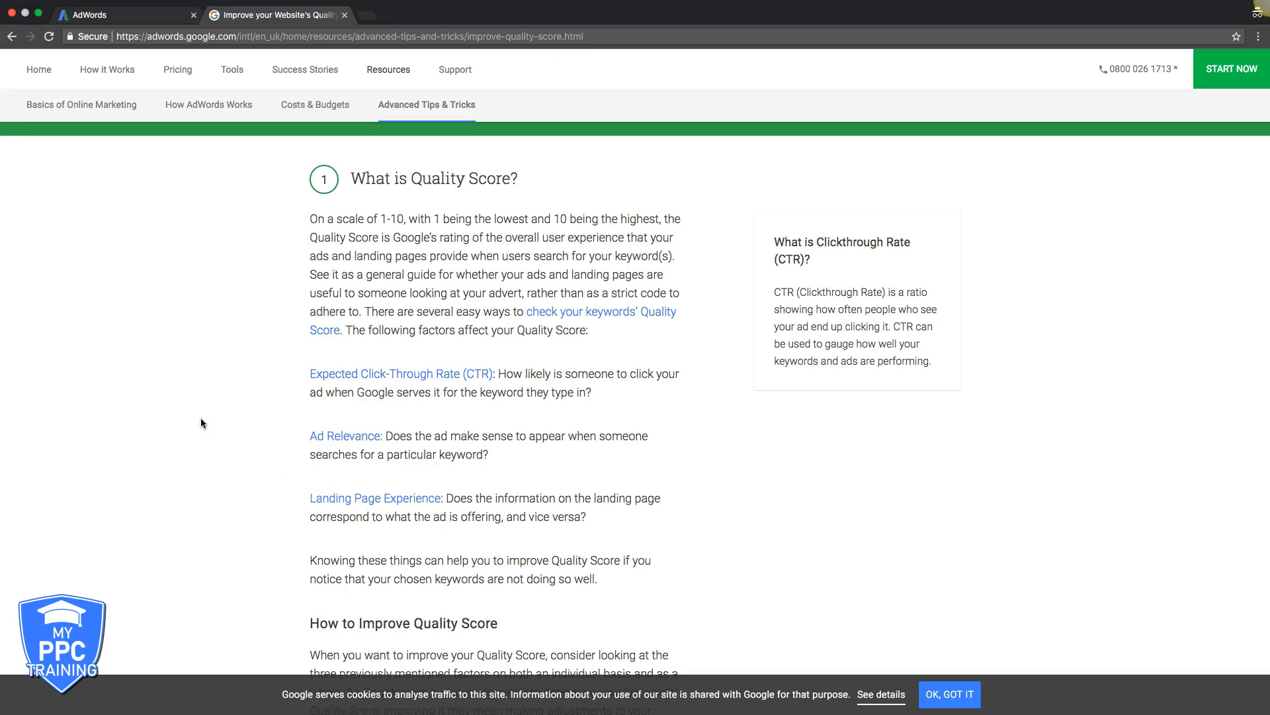
mouse_move(210, 430)
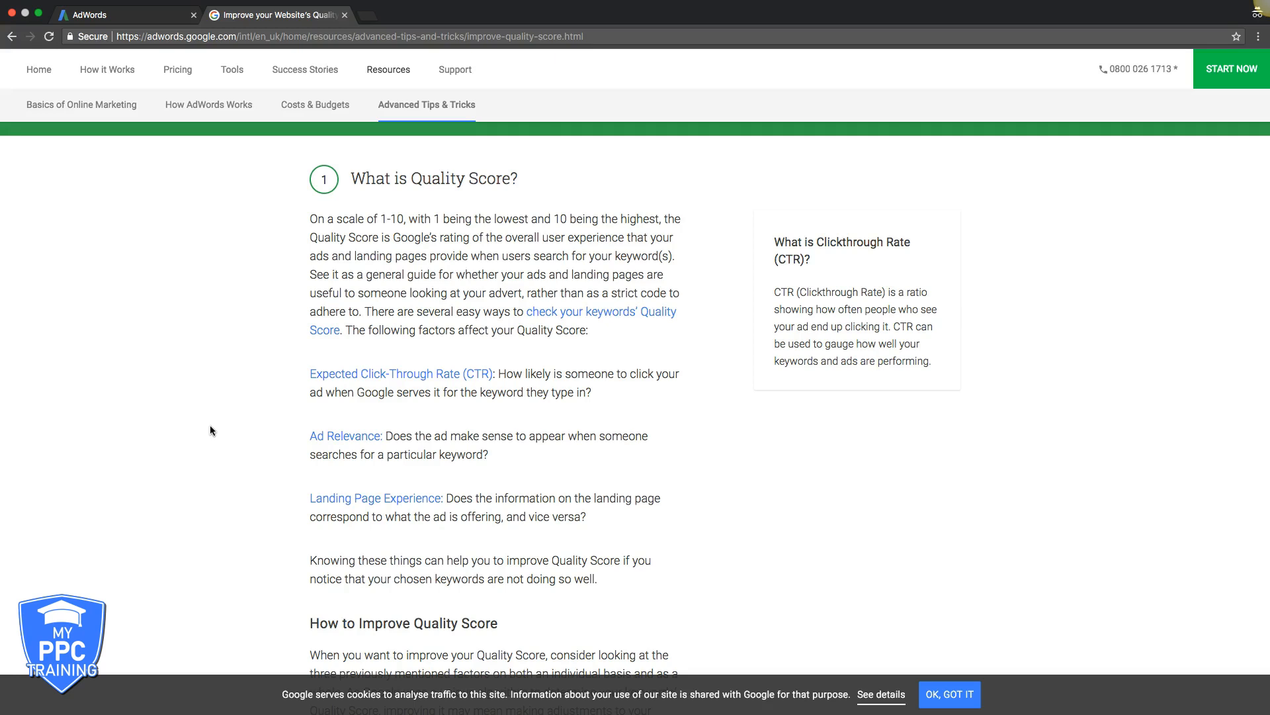
mouse_move(213, 434)
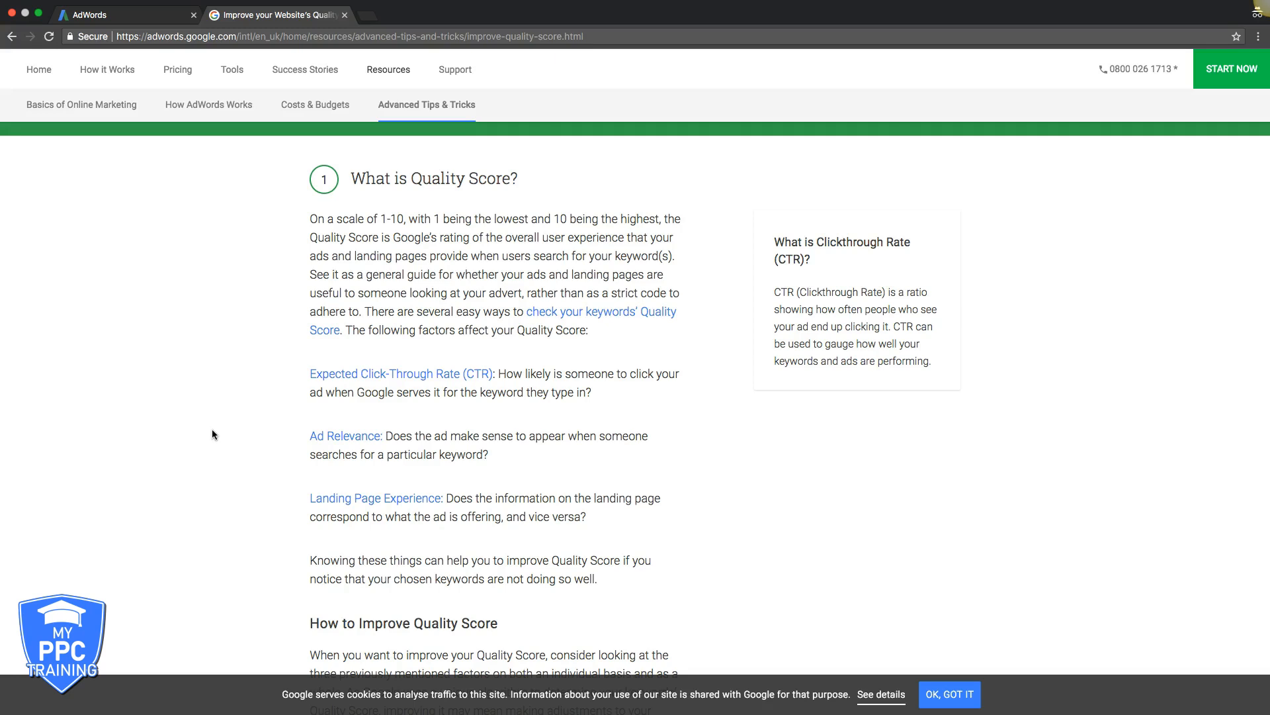
mouse_move(213, 434)
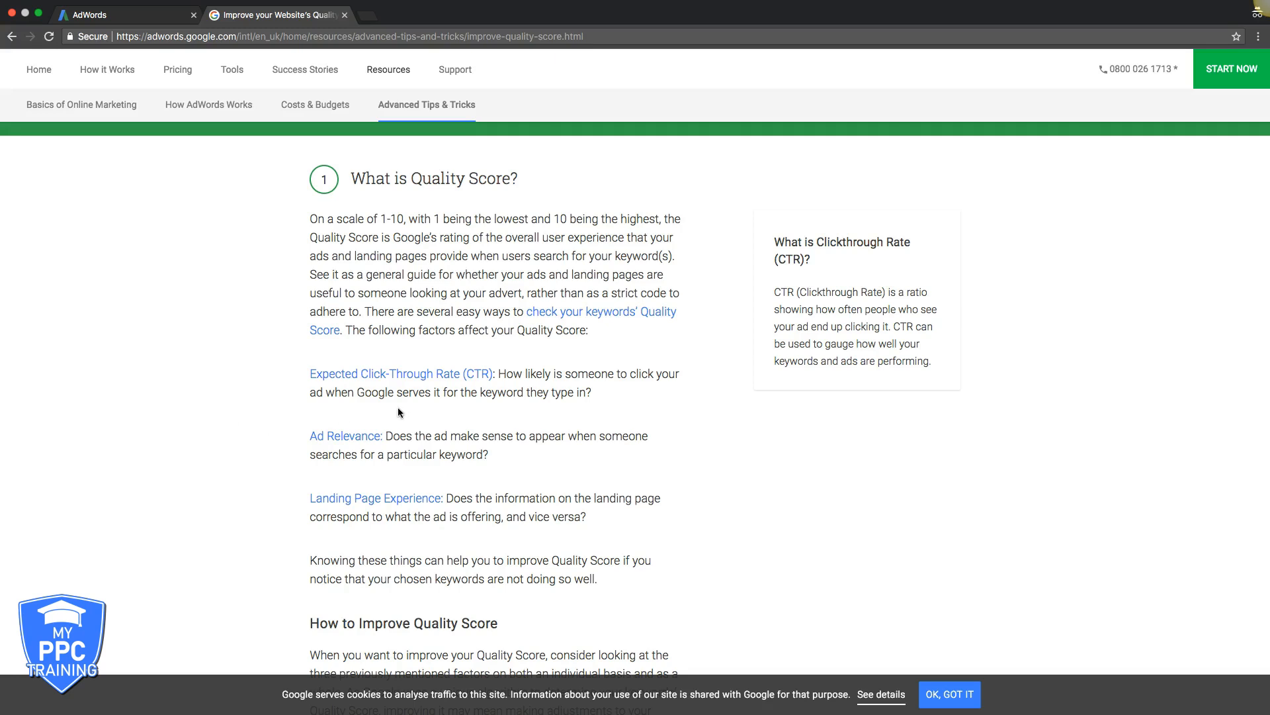
mouse_move(511, 410)
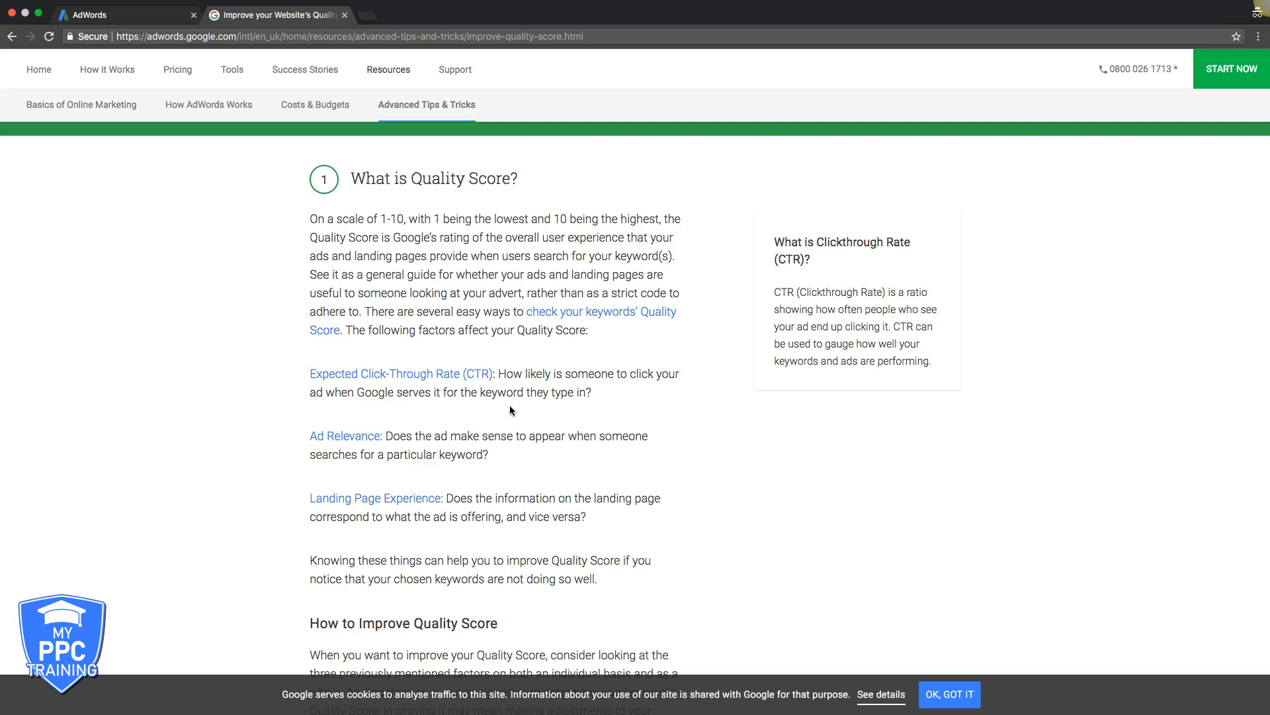
mouse_move(530, 386)
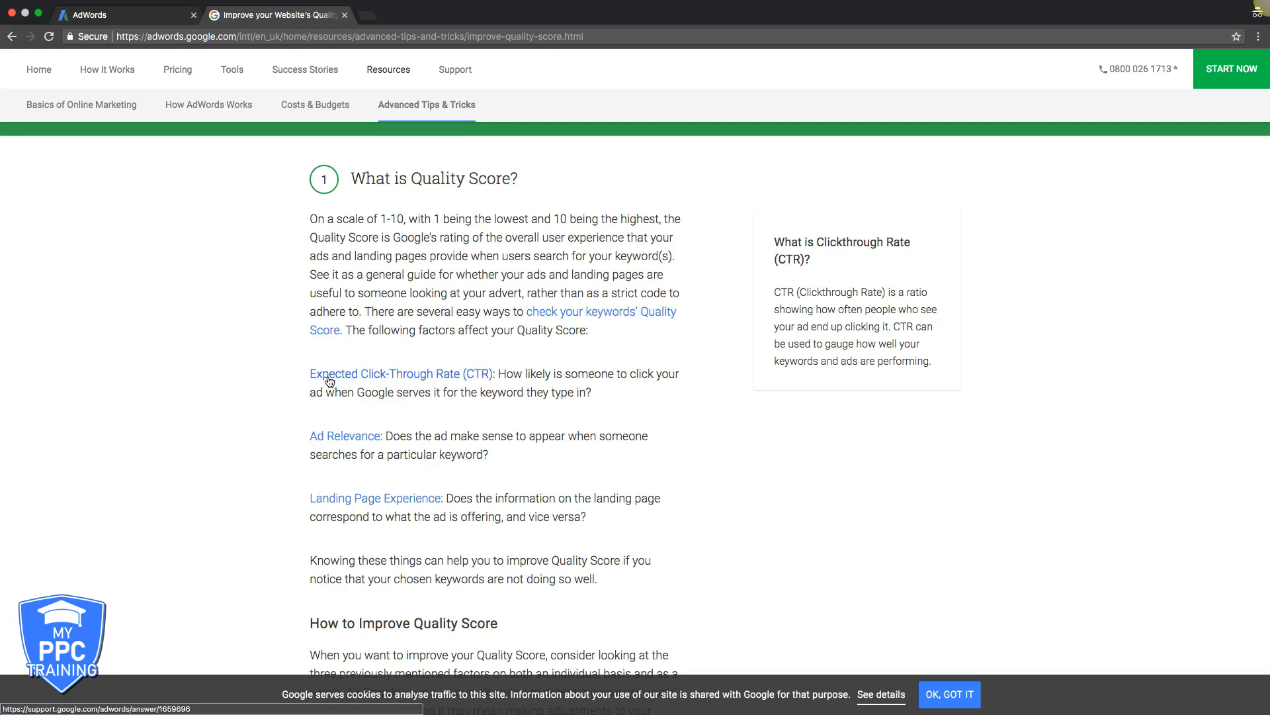
mouse_move(413, 396)
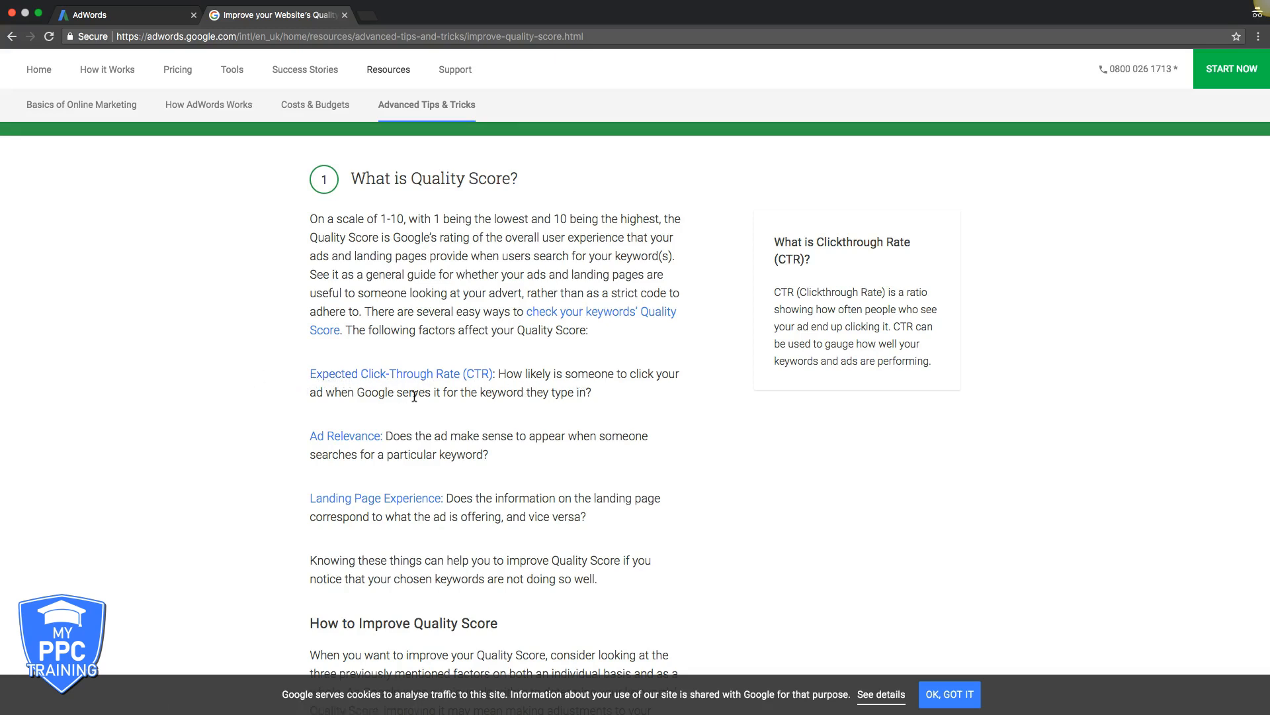
mouse_move(508, 374)
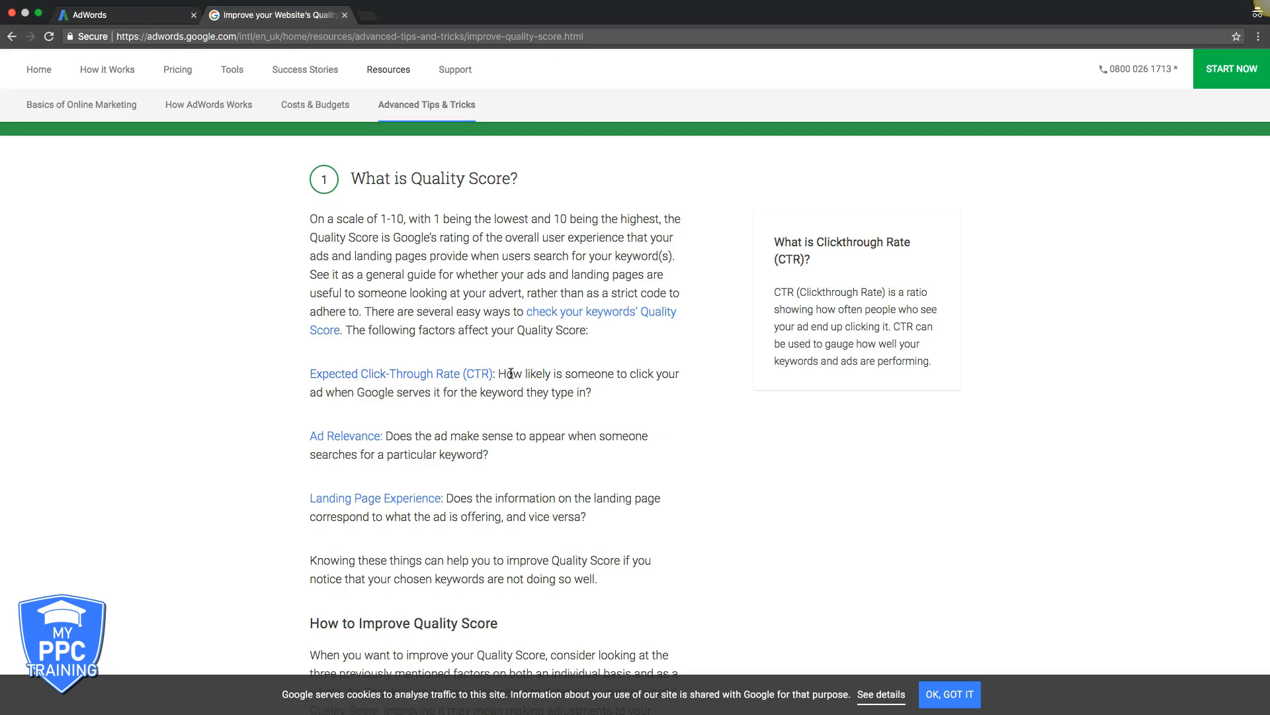
mouse_move(508, 369)
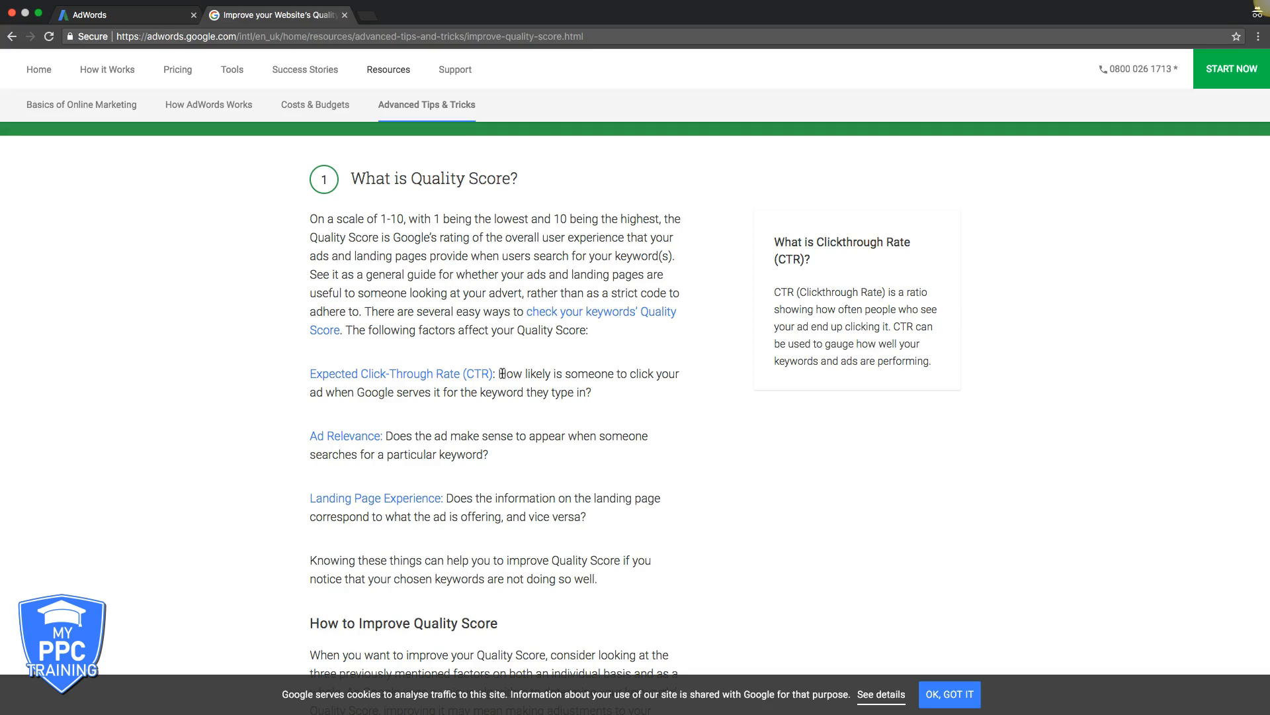
mouse_move(421, 386)
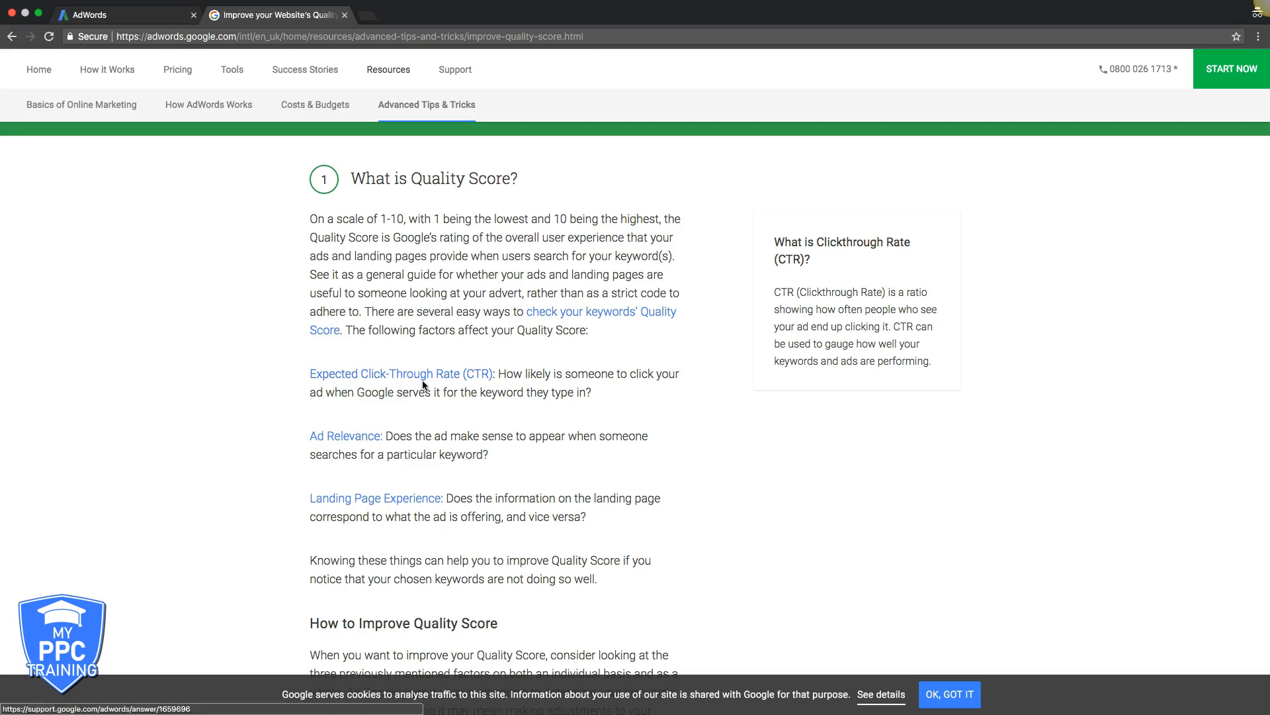
mouse_move(522, 381)
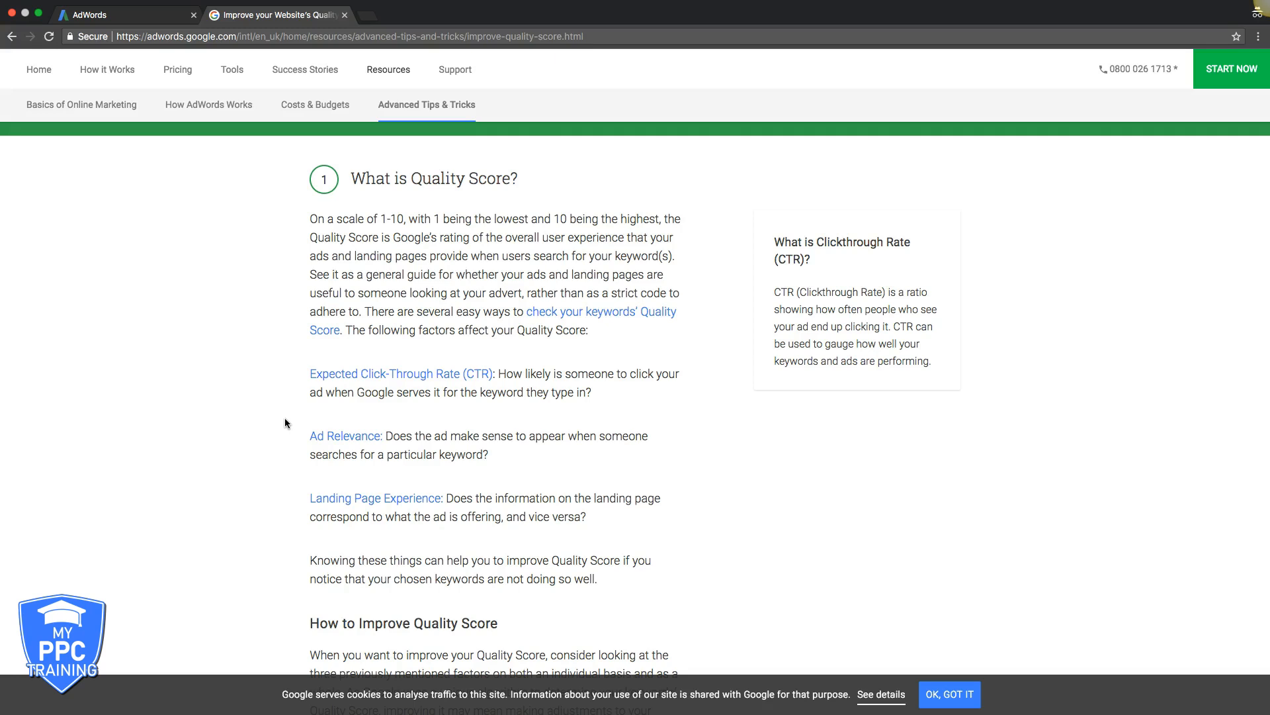
mouse_move(288, 421)
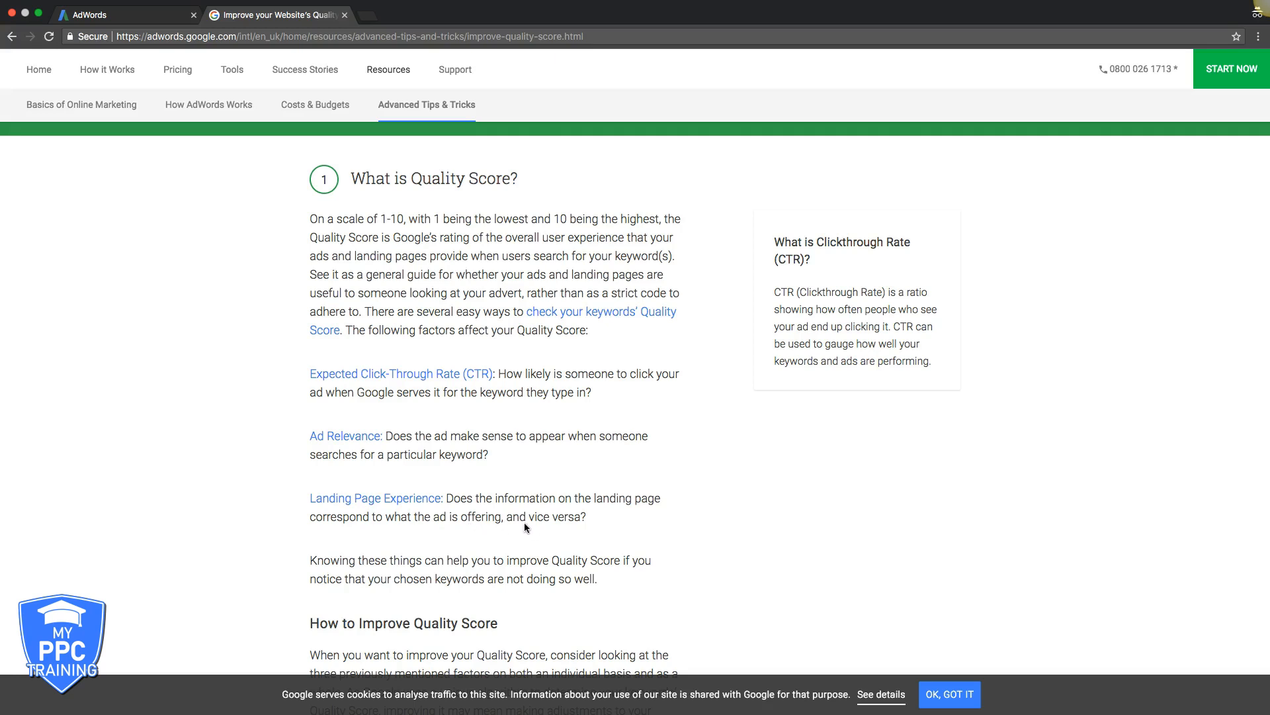
mouse_move(287, 495)
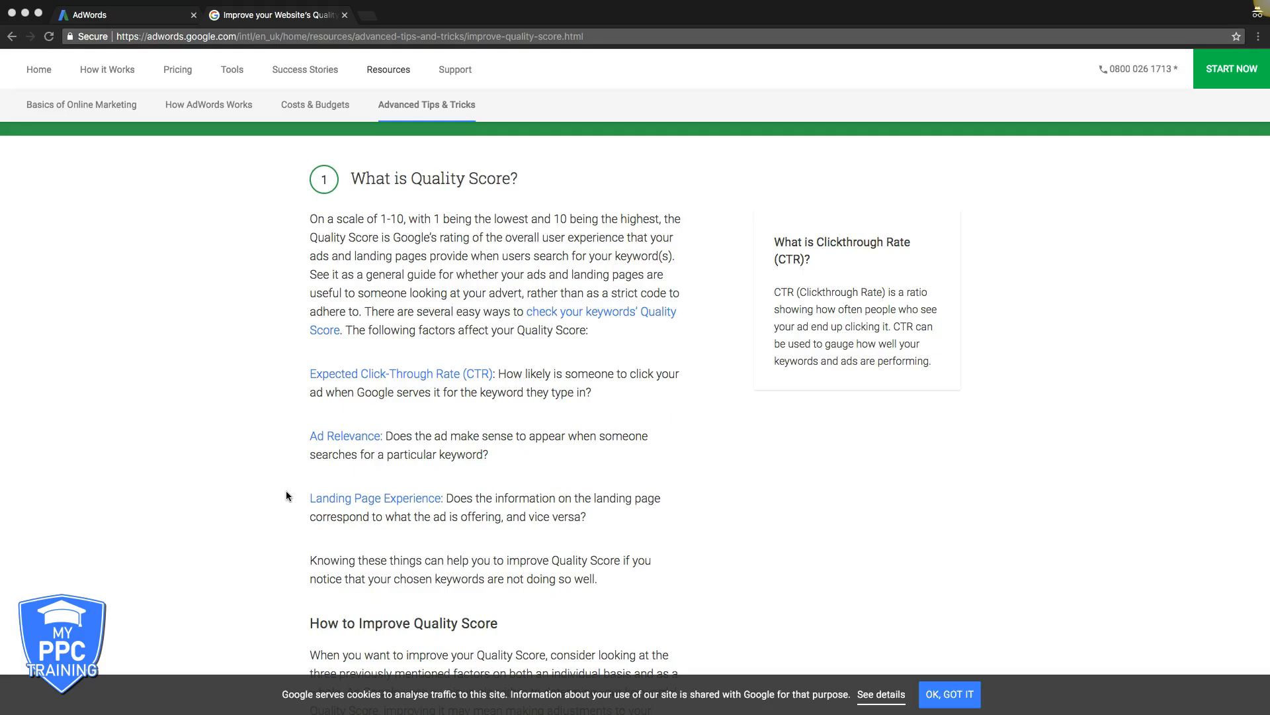
mouse_move(533, 297)
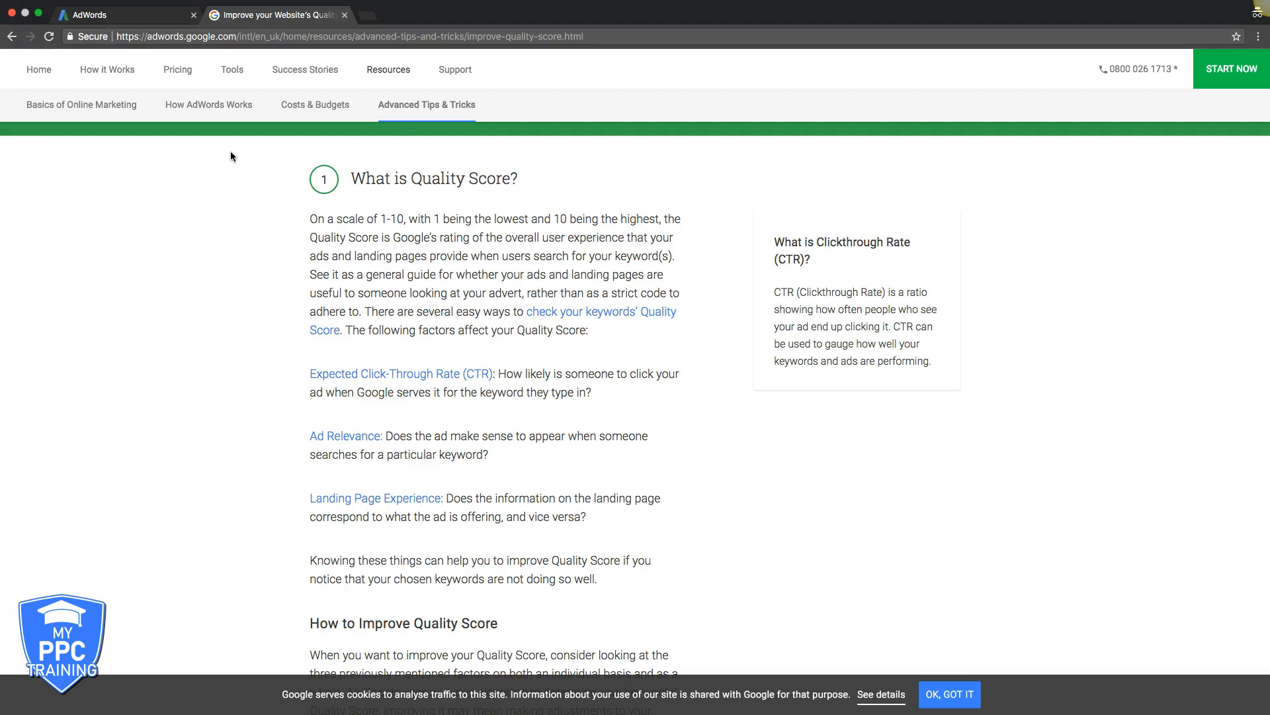
mouse_move(191, 424)
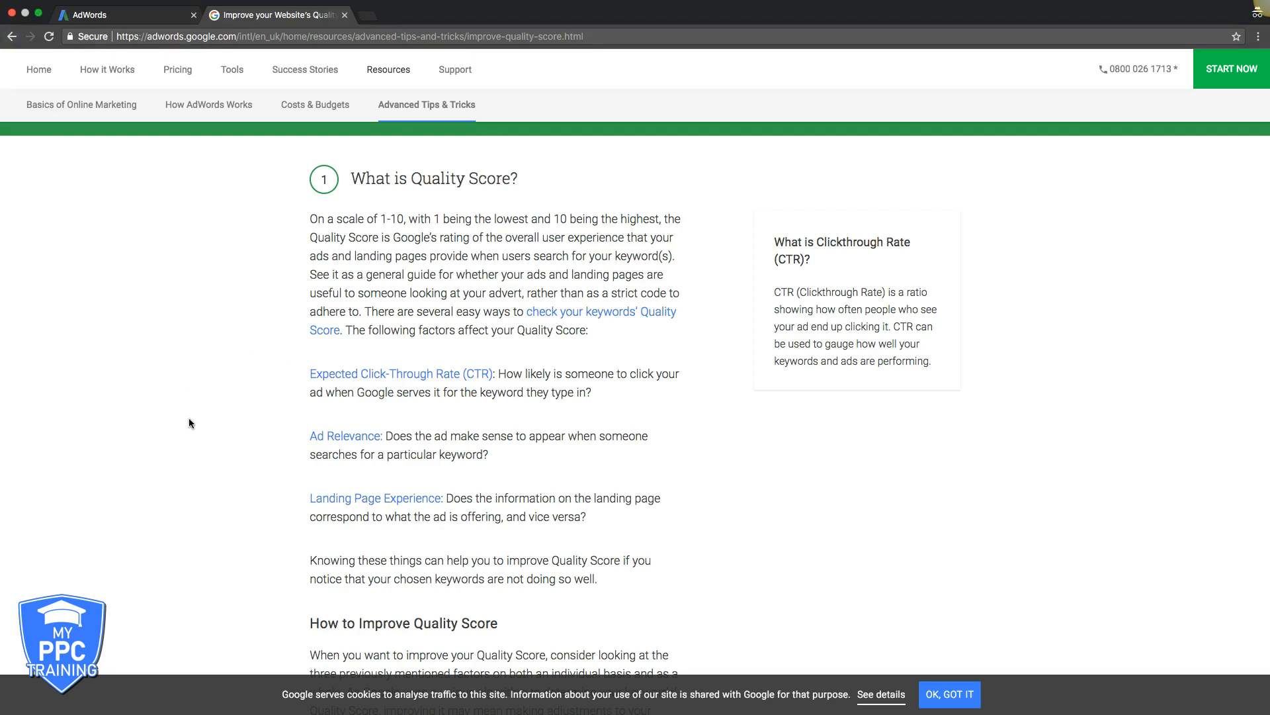
scroll(down, 3)
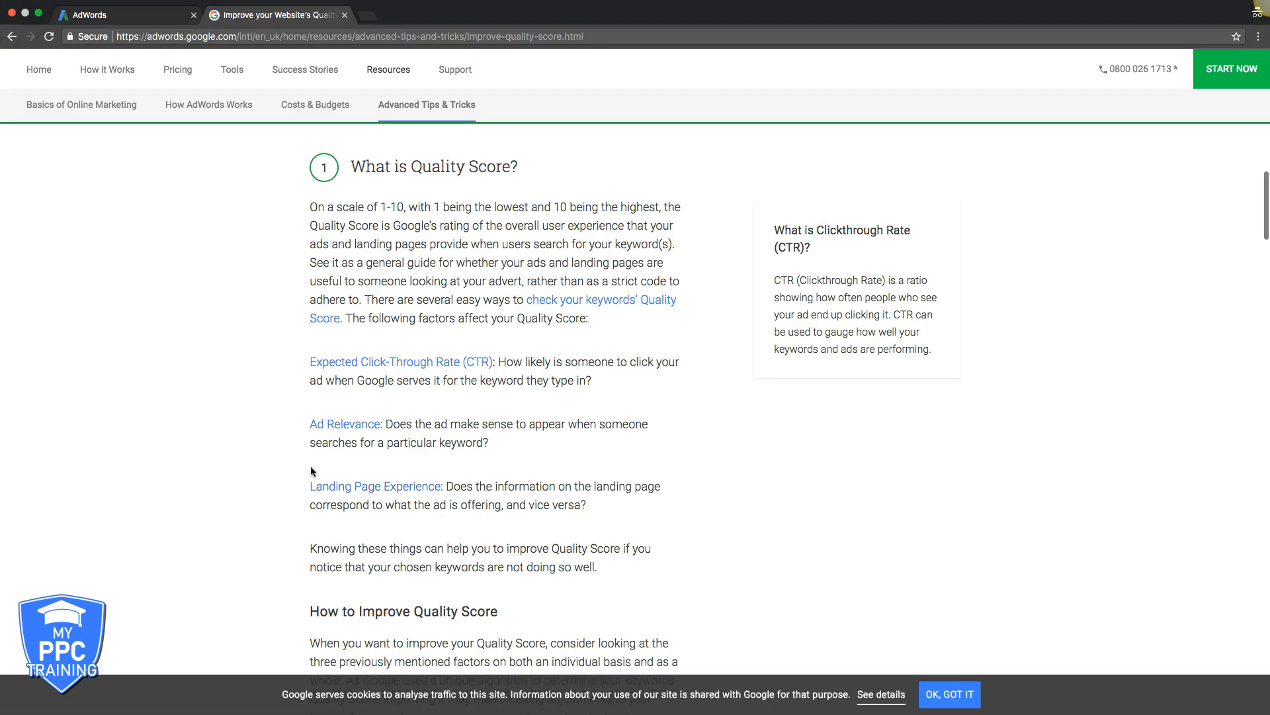
scroll(down, 3)
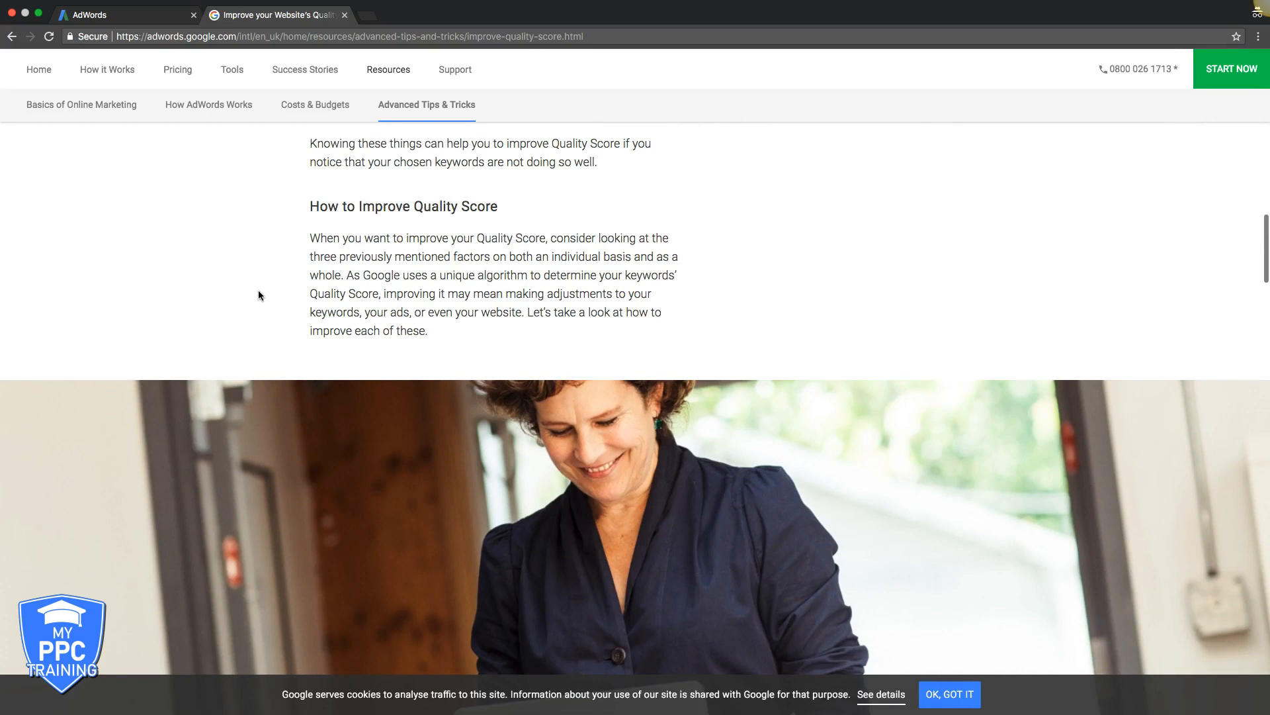
scroll(down, 3)
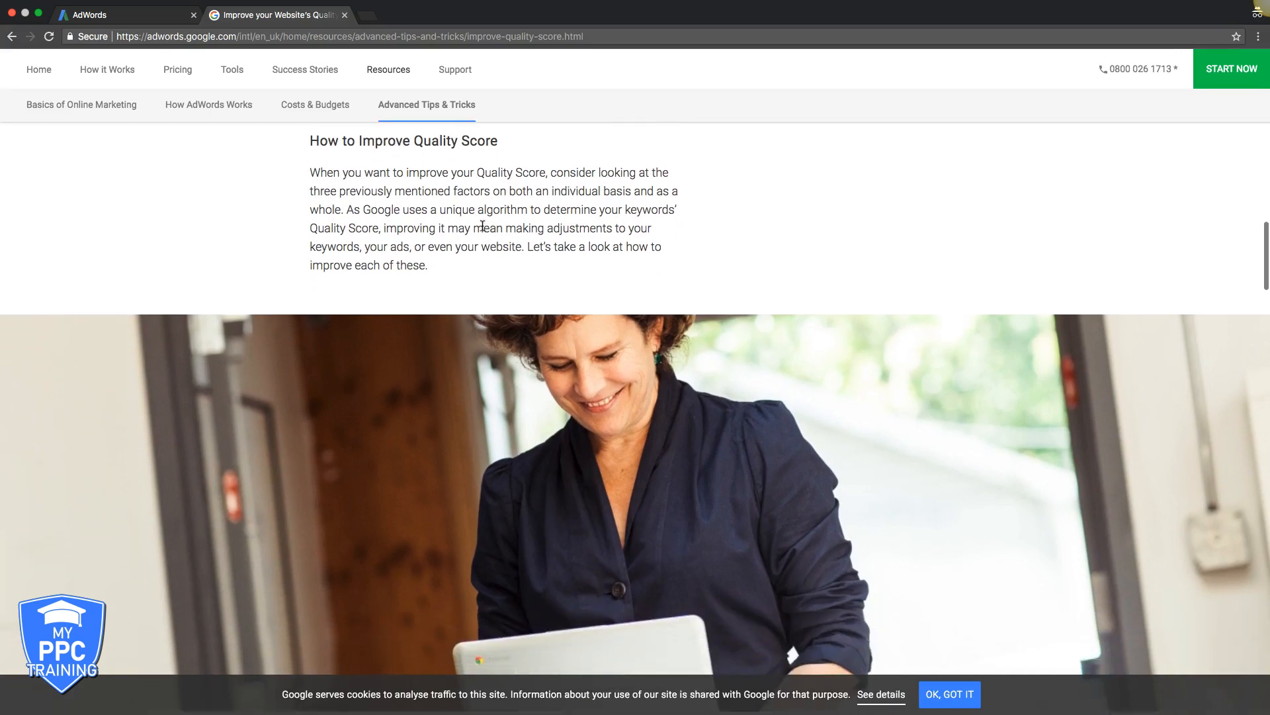
mouse_move(410, 241)
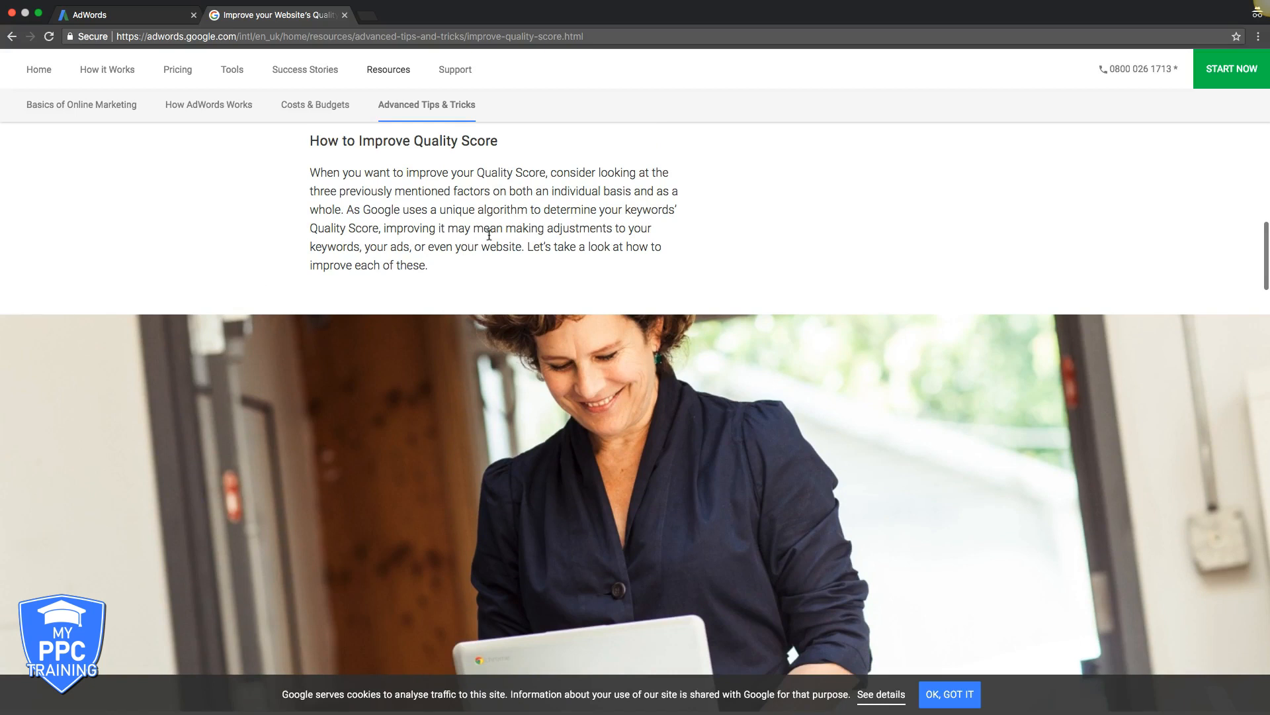
scroll(down, 3)
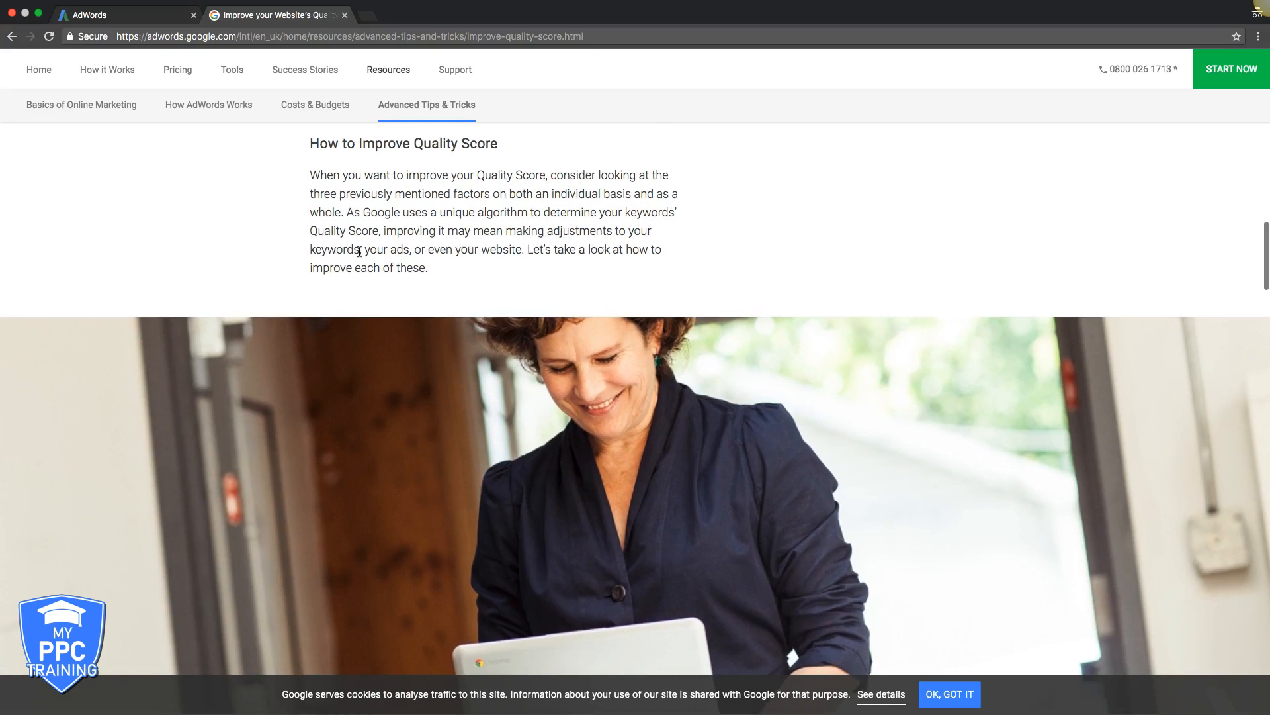
scroll(down, 3)
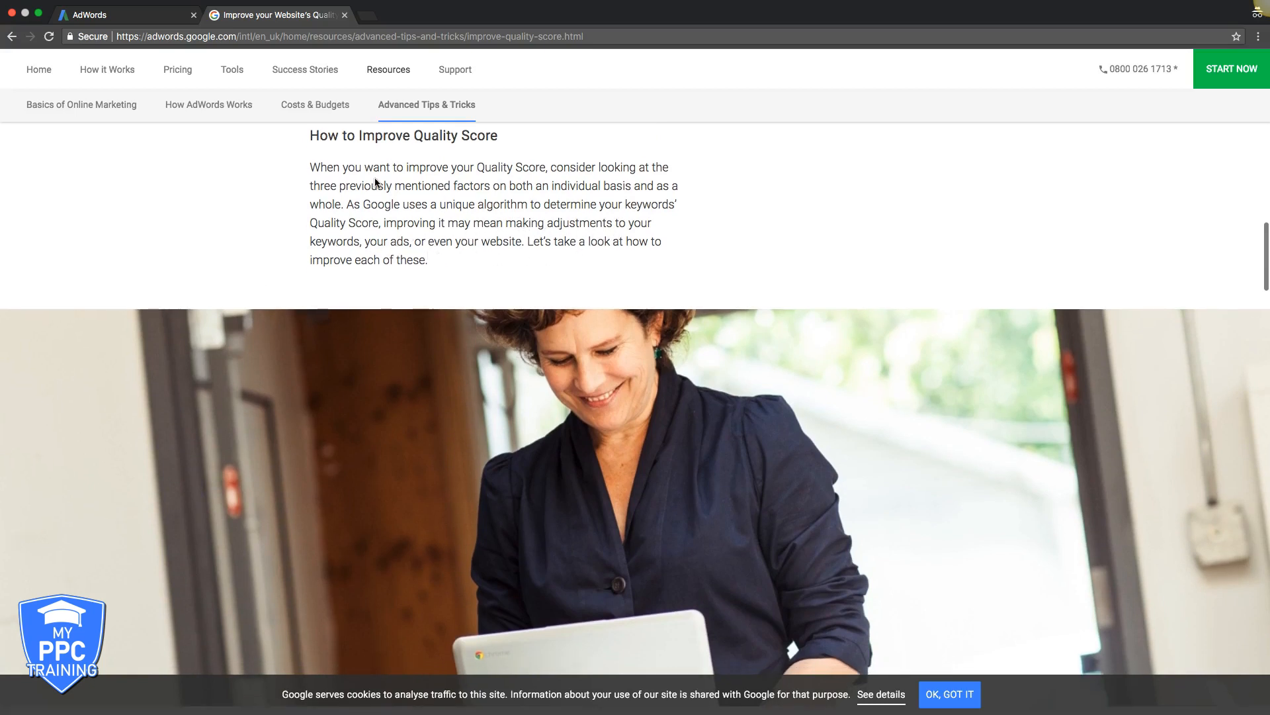
scroll(down, 3)
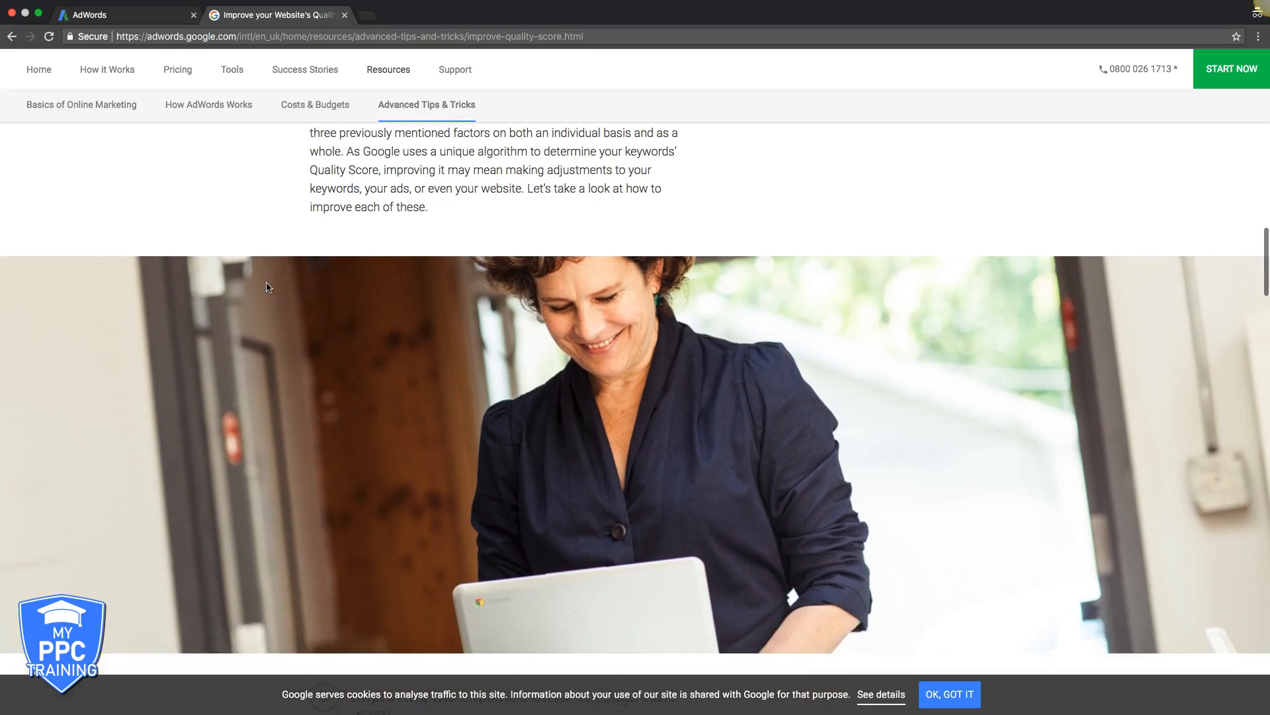
scroll(down, 3)
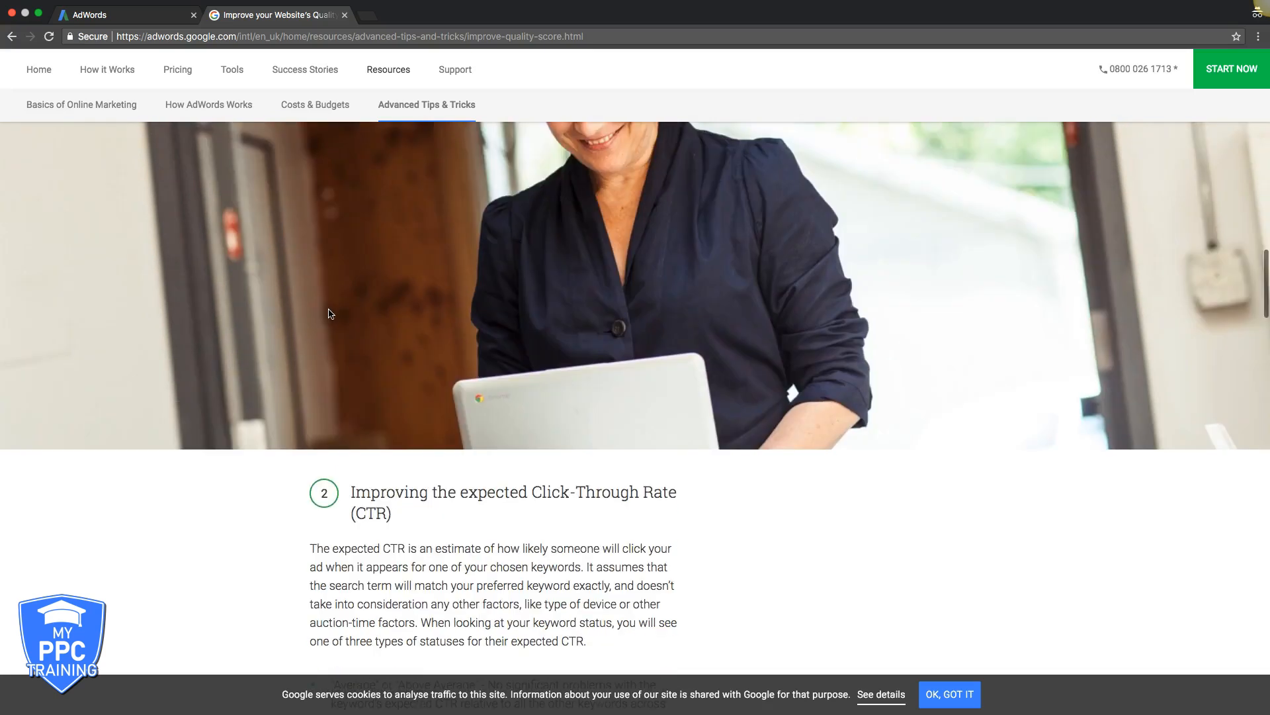
scroll(up, 3)
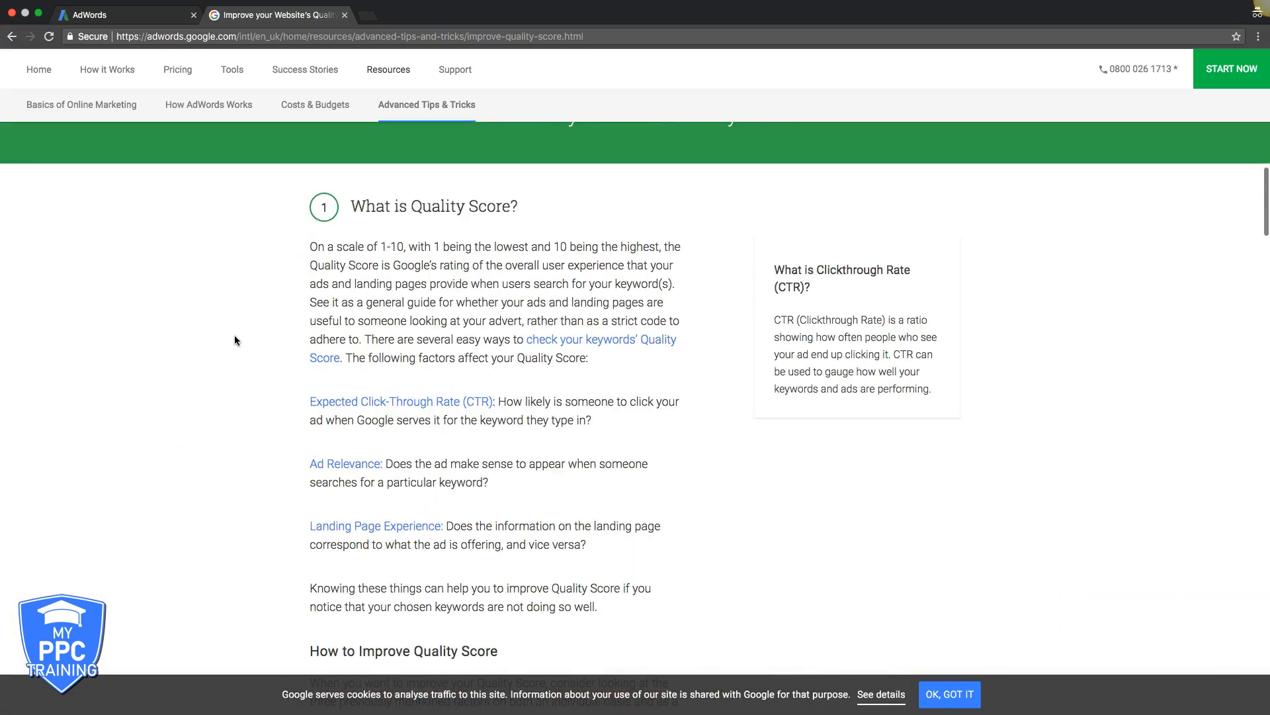
scroll(down, 3)
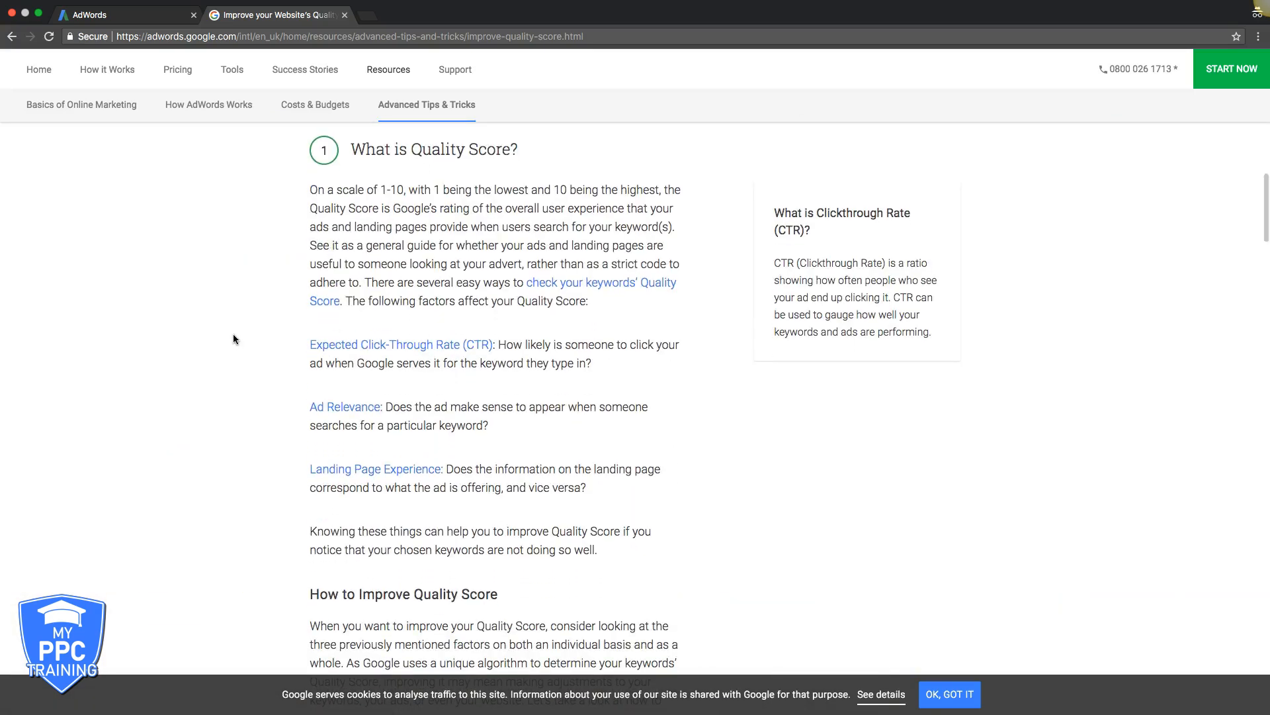